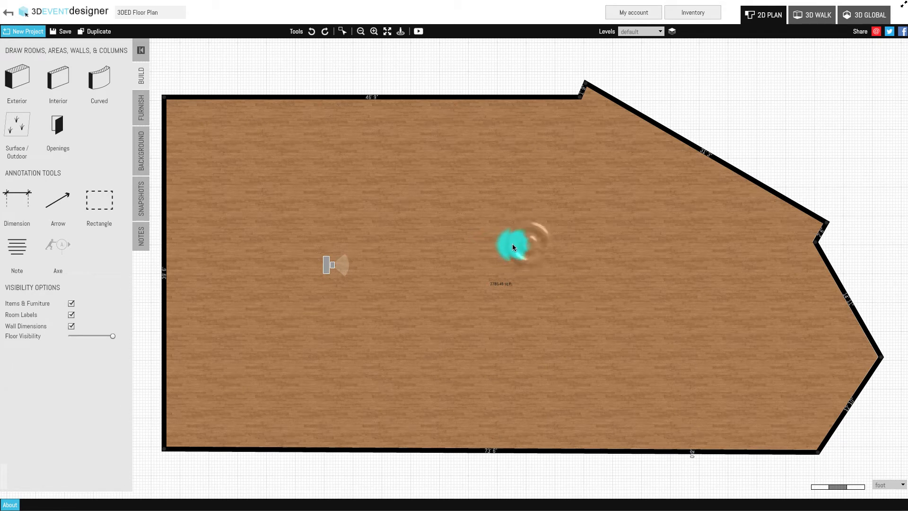
Select the room on the 2D floor plan to show its height, ceiling and floor settings
left_click(529, 245)
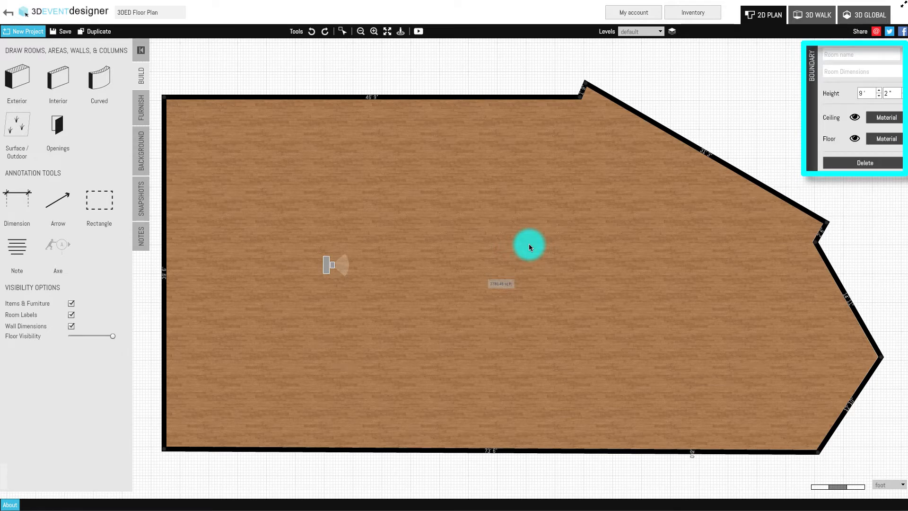
Set the room height to 12 feet and answer the neighbouring-walls prompt
left_click(865, 93)
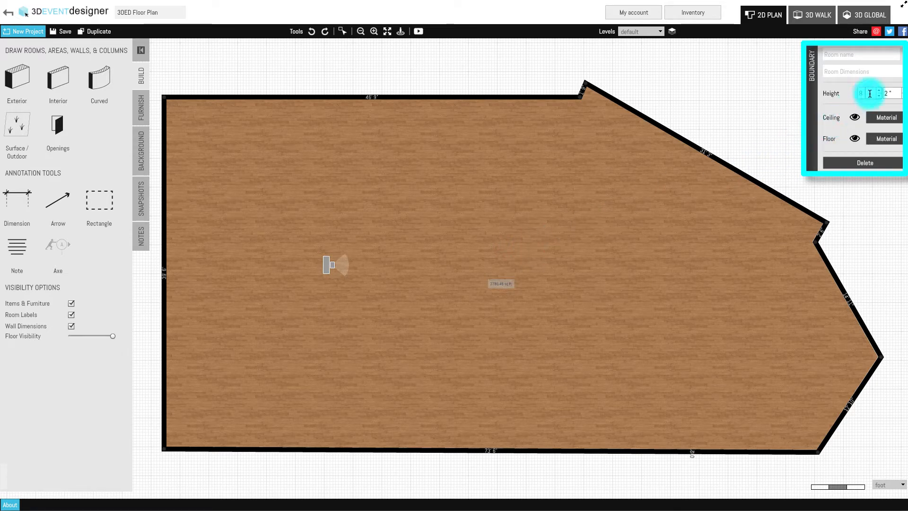
type("12 '")
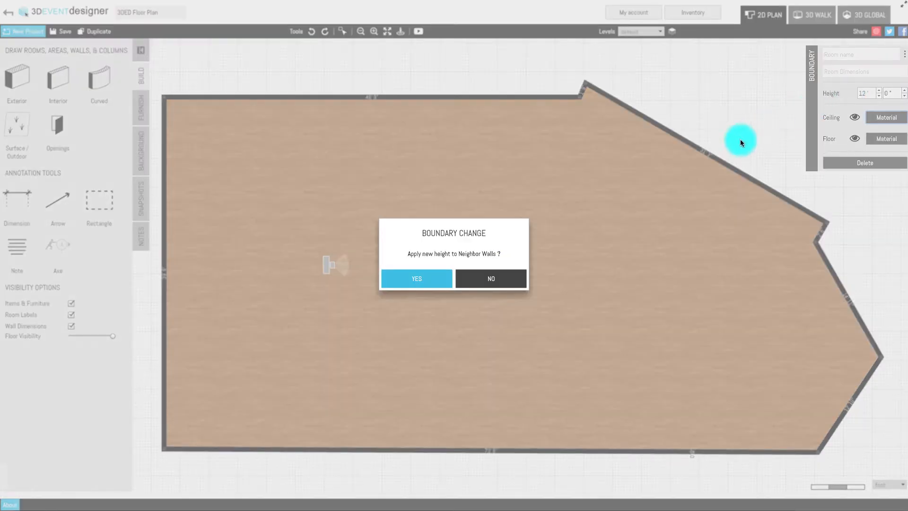
left_click(416, 279)
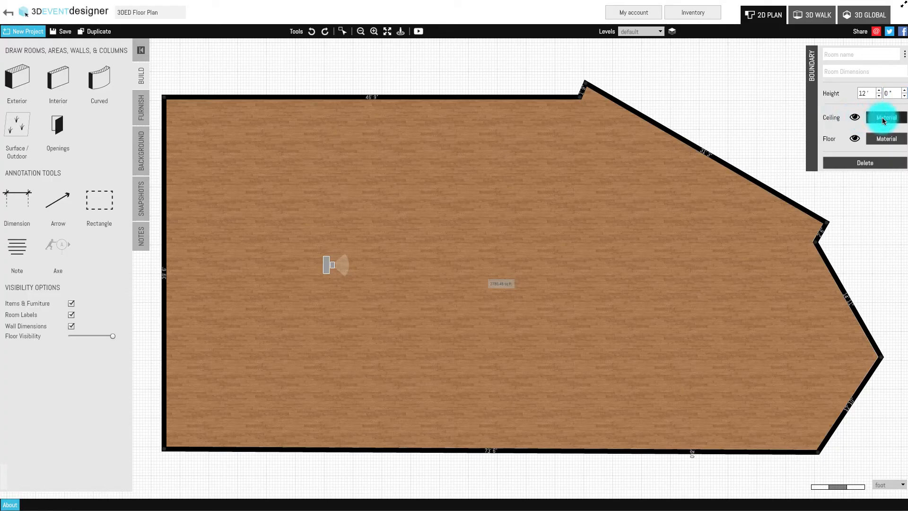
Choose the light Tiles 42 material from Tiles / Panels for the ceiling
left_click(886, 118)
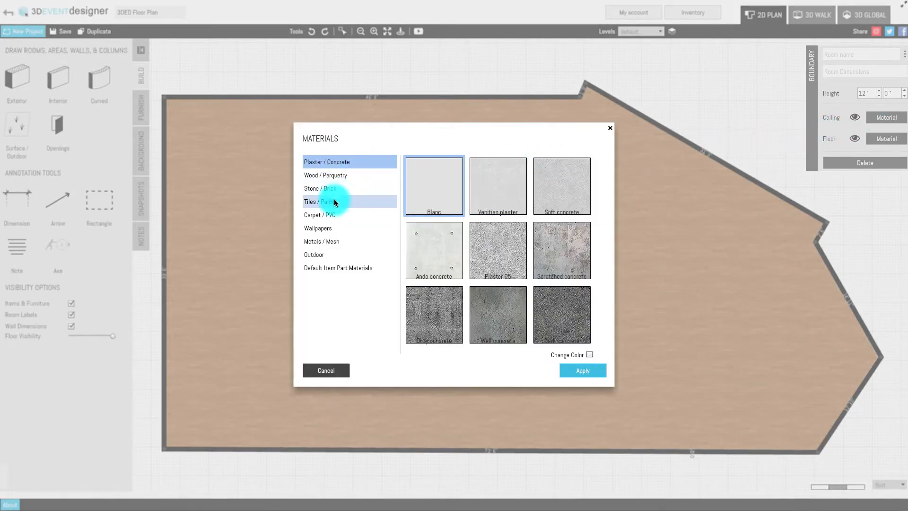
left_click(321, 202)
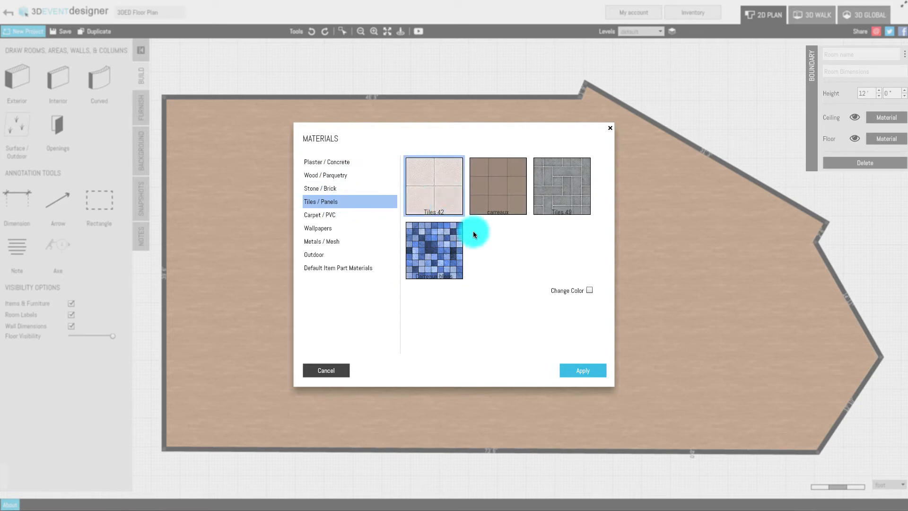
left_click(581, 369)
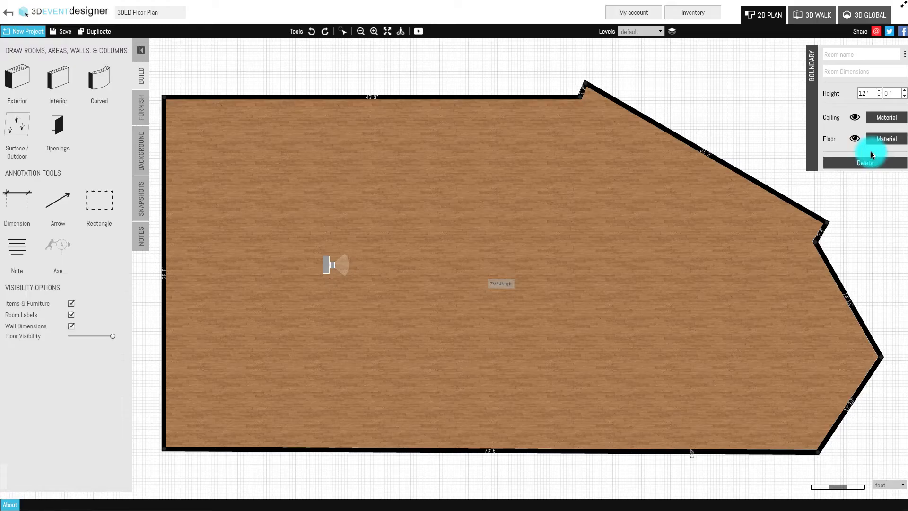
Apply the orange Wood / Parquetry swatch to the room's floor
left_click(885, 139)
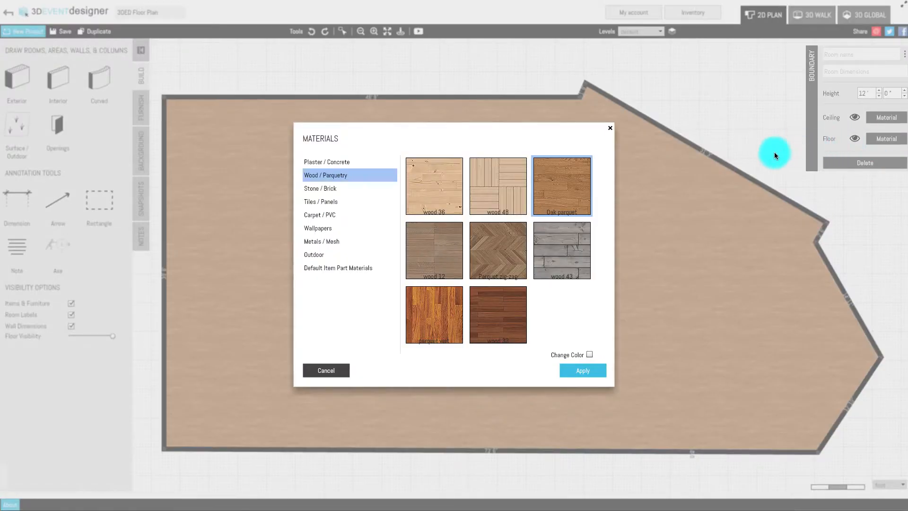
left_click(434, 315)
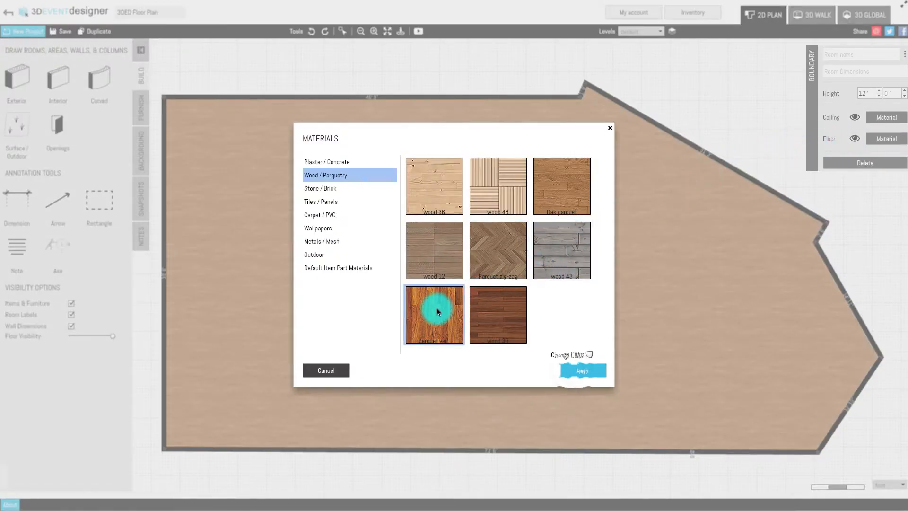
left_click(581, 371)
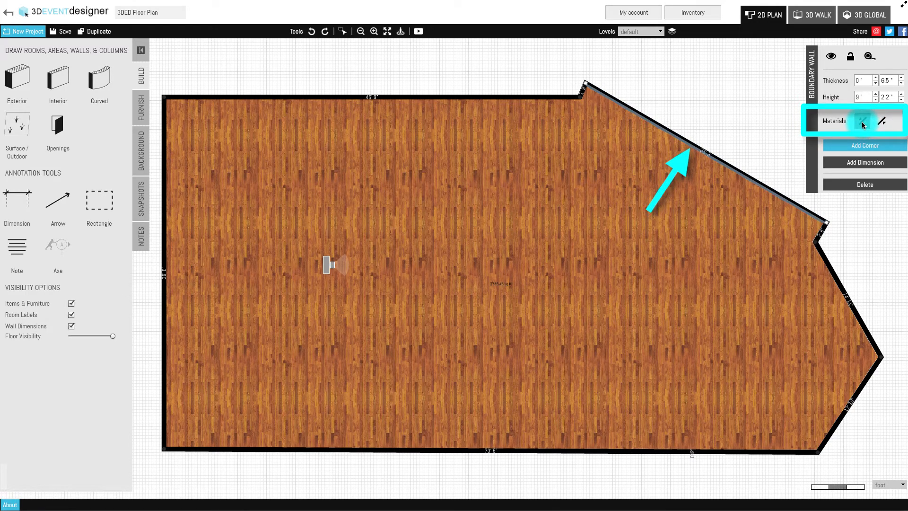
Pick Venitian plaster under Plaster / Concrete for the diagonal wall
left_click(862, 121)
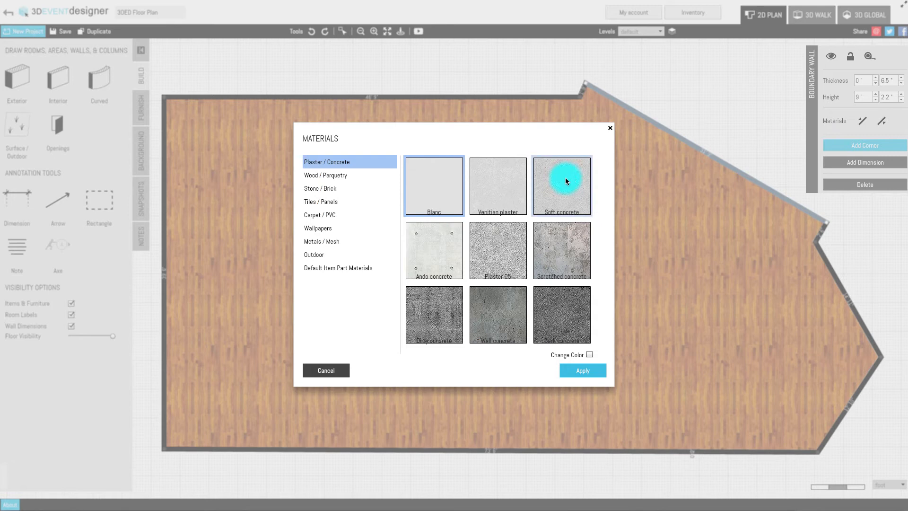
left_click(497, 185)
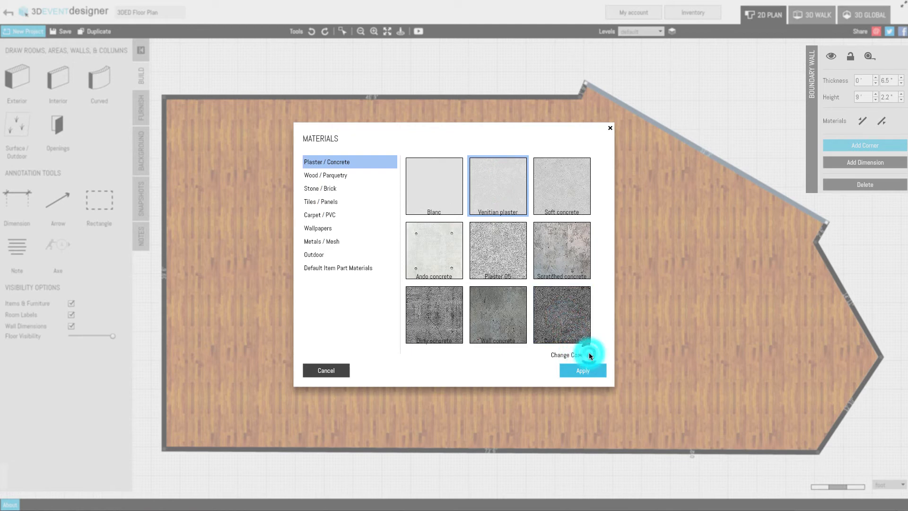
Tint the diagonal wall's plaster pale yellow, then view the room in 3D WALK
left_click(566, 355)
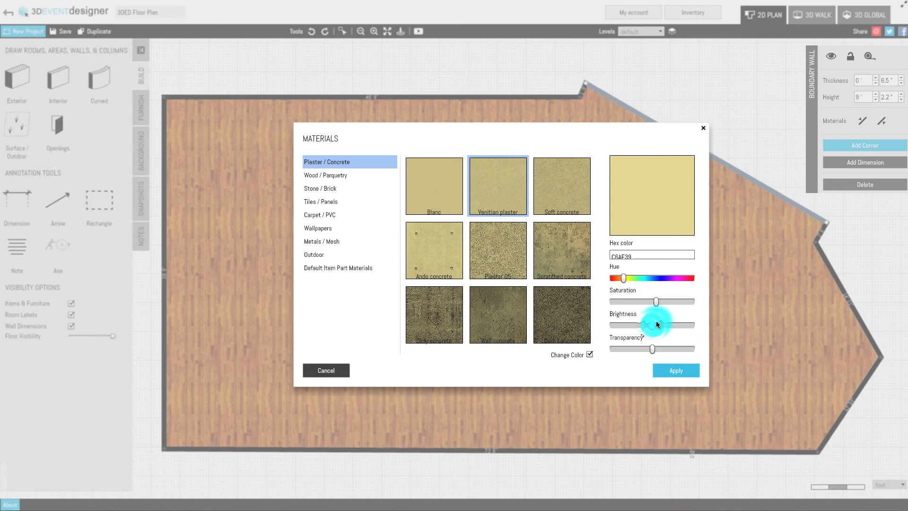
left_click_drag(655, 325, 678, 324)
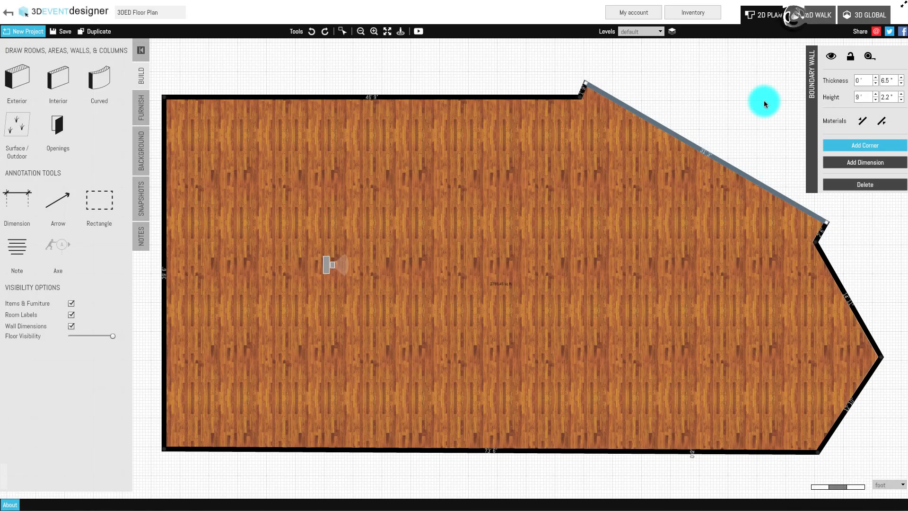
left_click(816, 15)
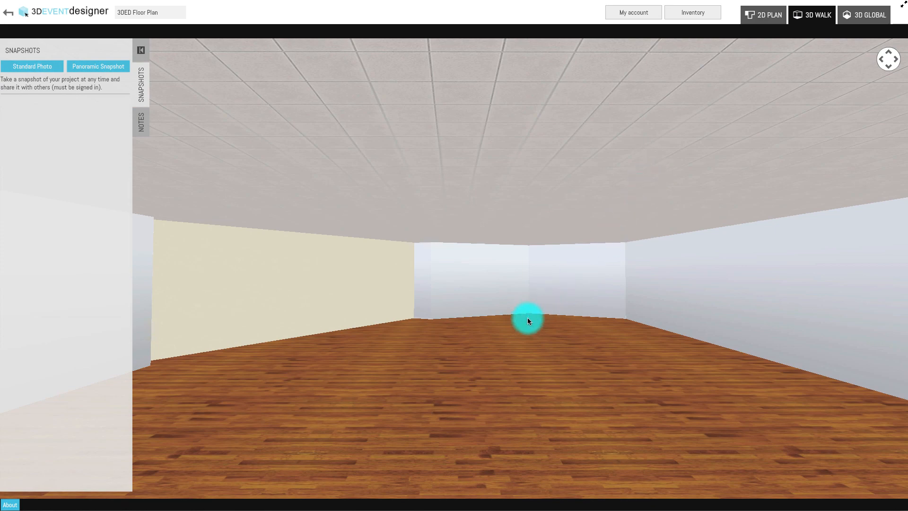